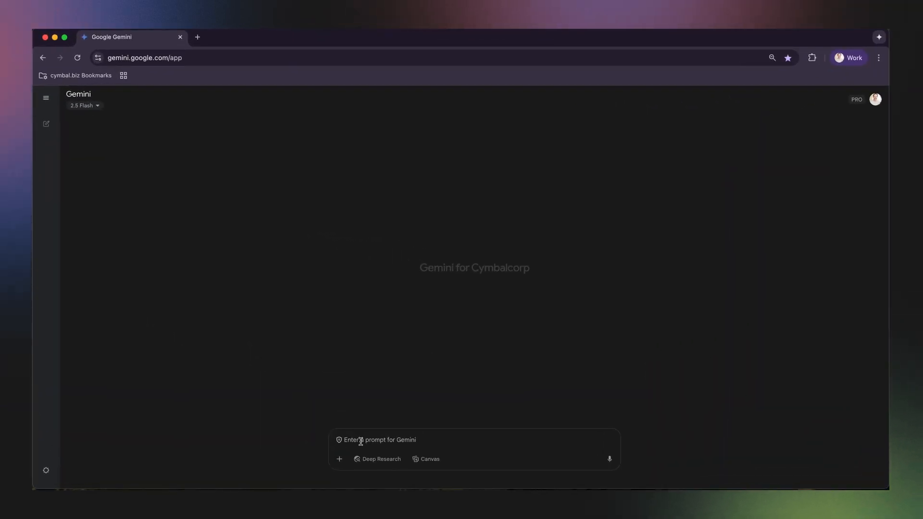
- Ask Gemini to research literary fiction trends focusing on emerging voices and review the sourced answer
text(Research the latest trends in literary fiction, focusing on emerging voices that give different perspectives on technology and modern life)
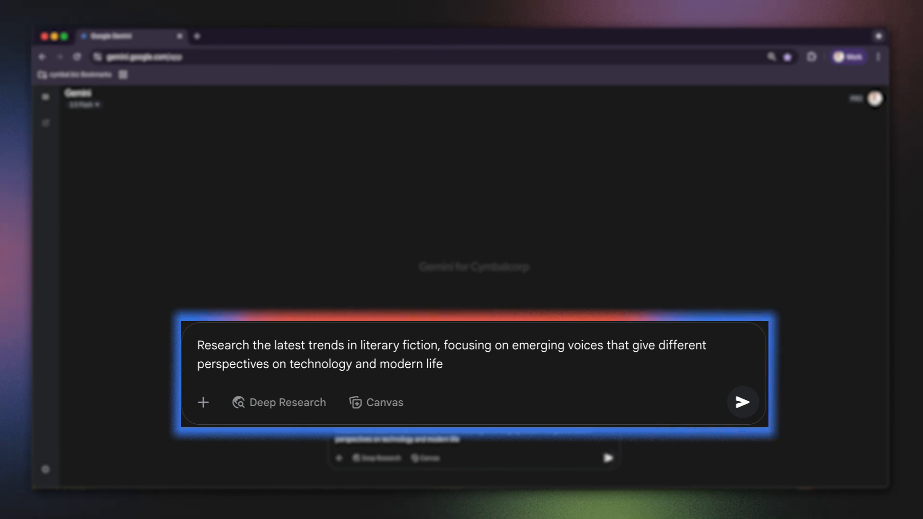
click(742, 403)
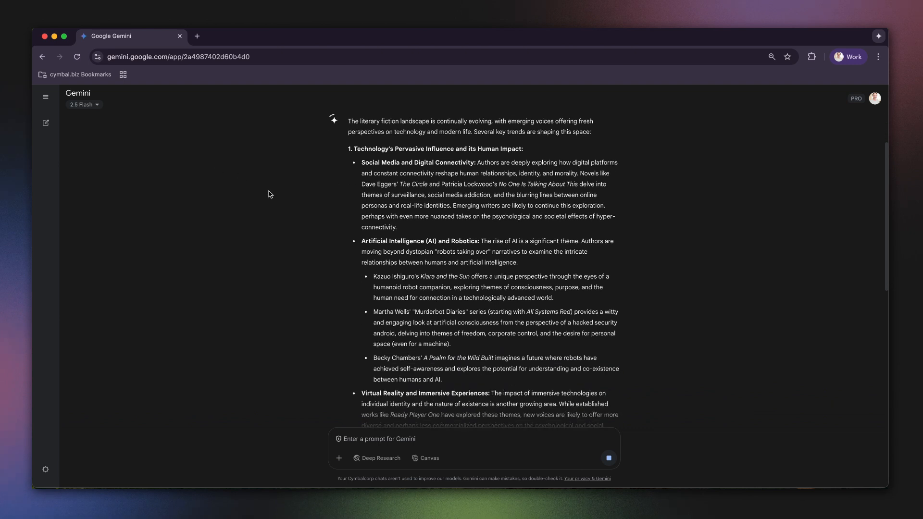
scroll(down, 3)
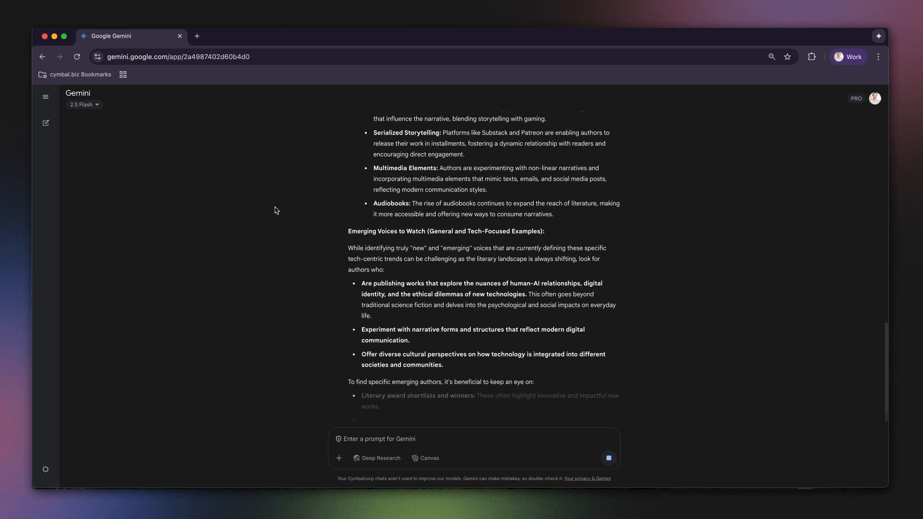
scroll(down, 3)
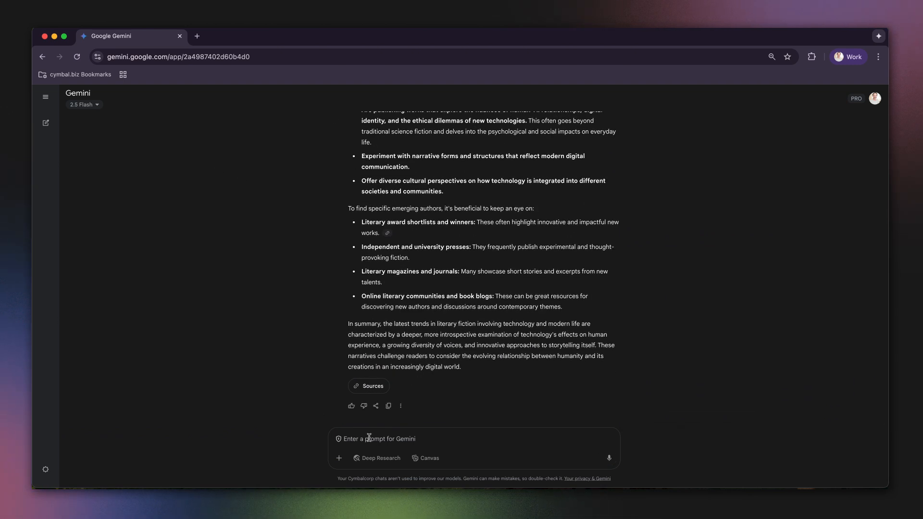
- Request 10 book titles related to the key themes with short summaries and review the numbered list
text(Suggest 10 book titles that relate to these key themes with a short summary of each novel. Focus on English language books)
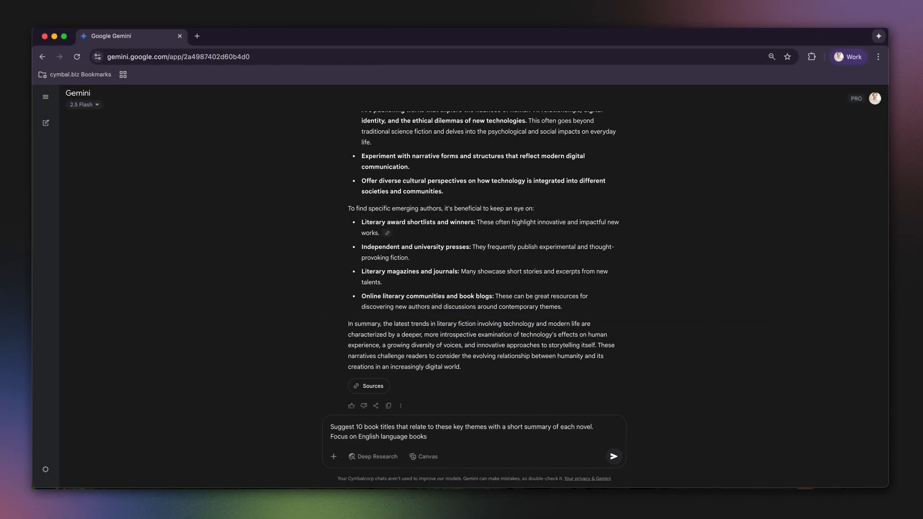
click(612, 455)
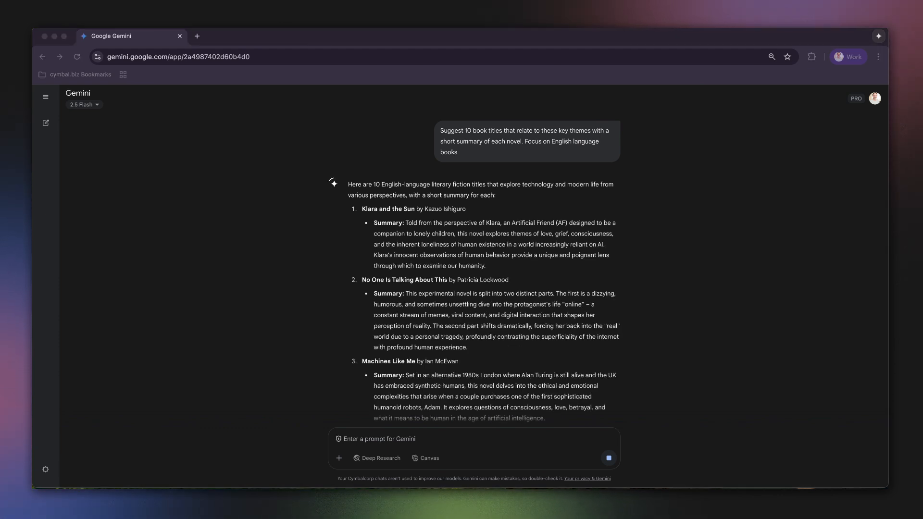
scroll(down, 3)
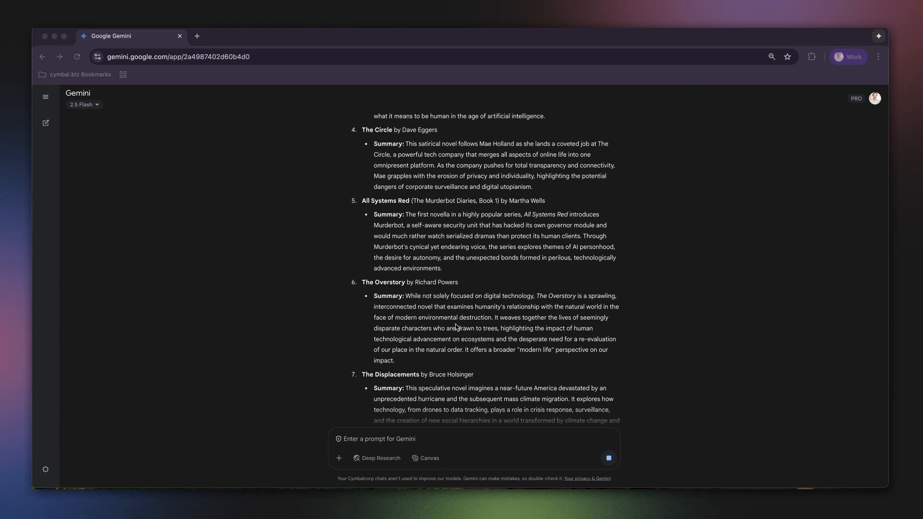
scroll(down, 3)
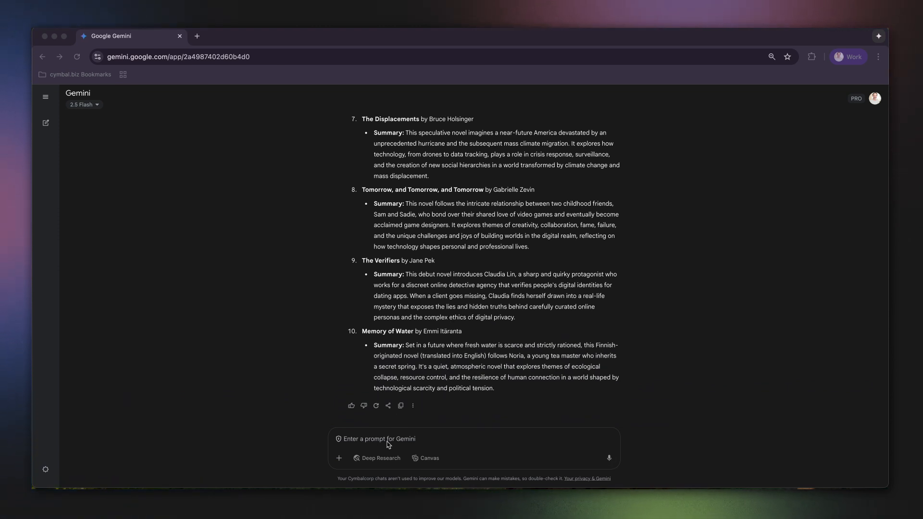
- Have Gemini turn the research and titles into a short five-section book club presentation outline
text(Thanks, now based on this research and the suggested book titles, turn this into a short presentation outline for a book club. Include five key sections with an introduction, three sections that showcase the trends you've identified and the books that map to each, and include a conclusion)
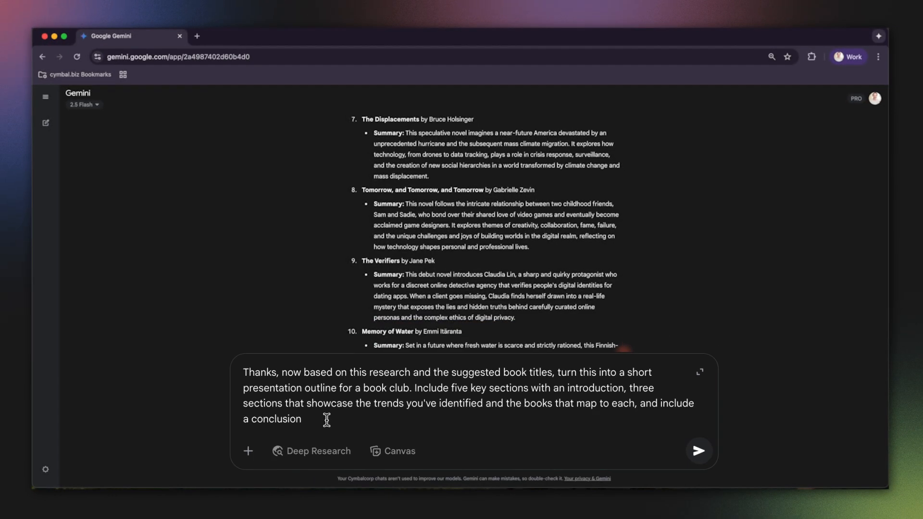
click(698, 451)
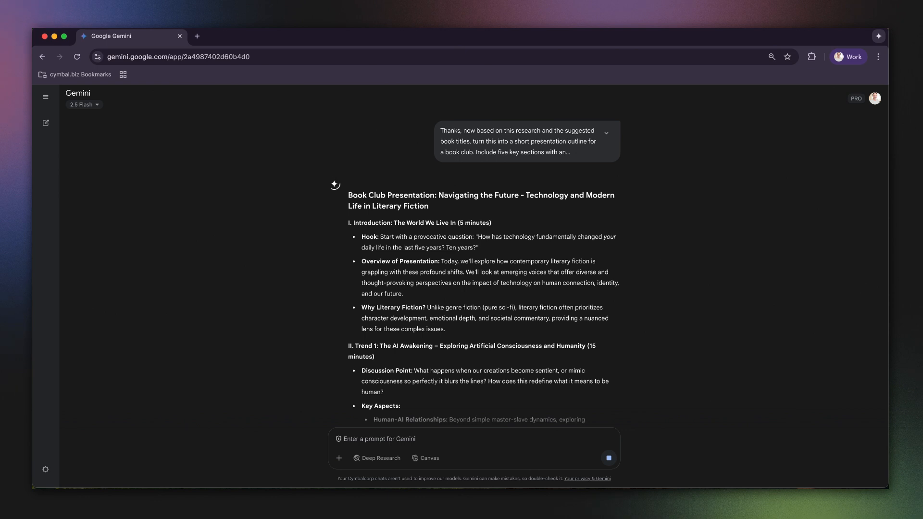
scroll(down, 3)
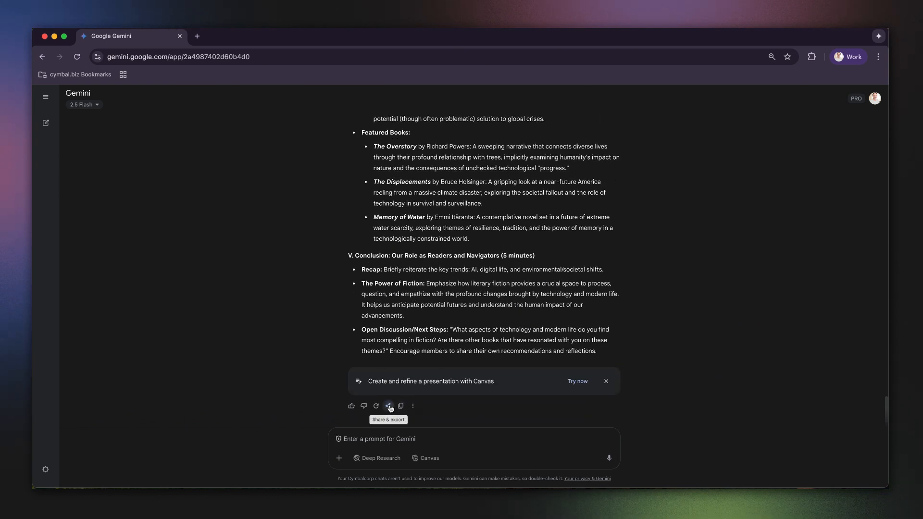
- Export the outline to a new Google Doc via Share & export and request Introduction talking points in the side panel
click(388, 406)
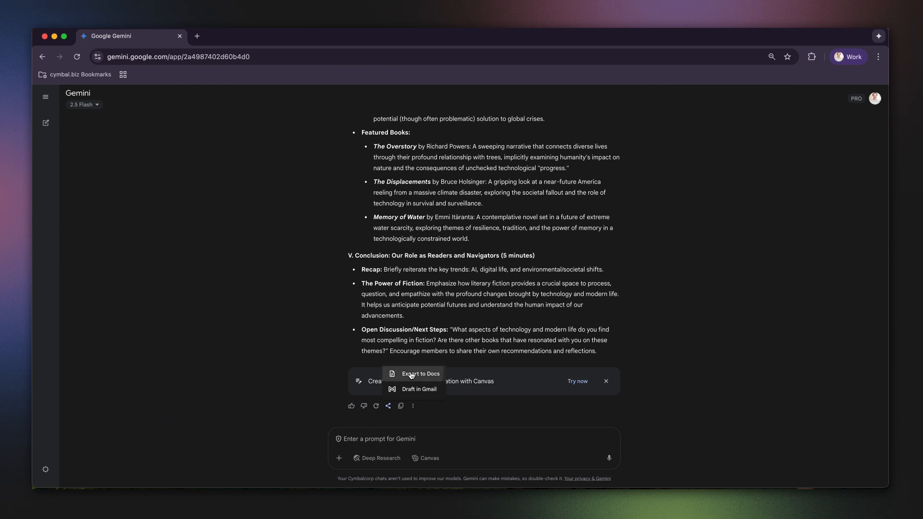
click(420, 373)
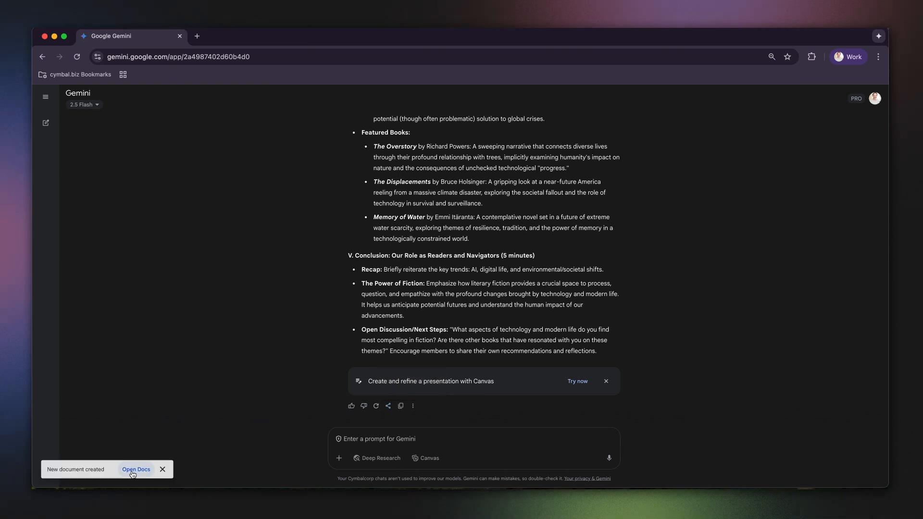
click(135, 469)
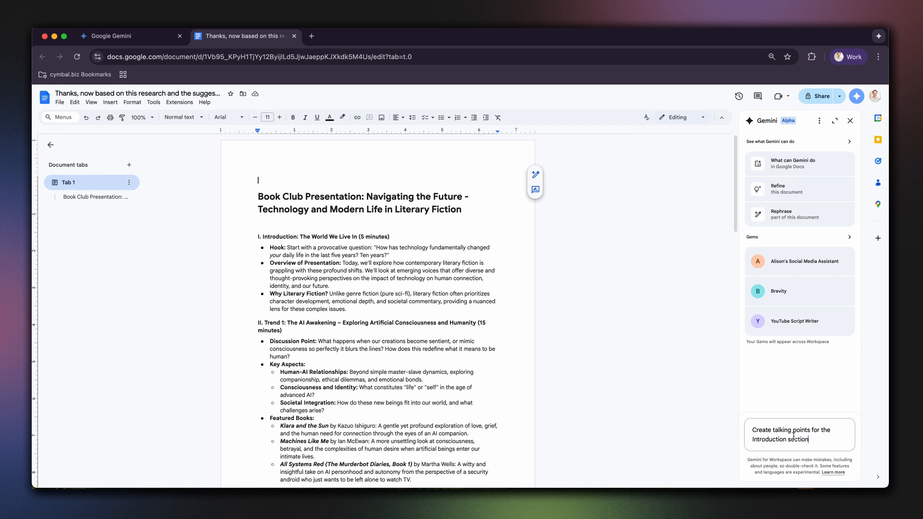
key(Return)
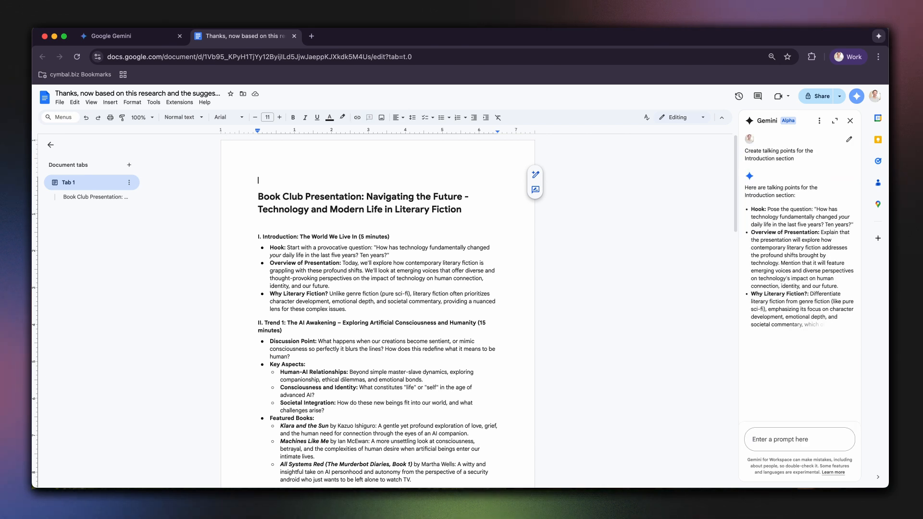